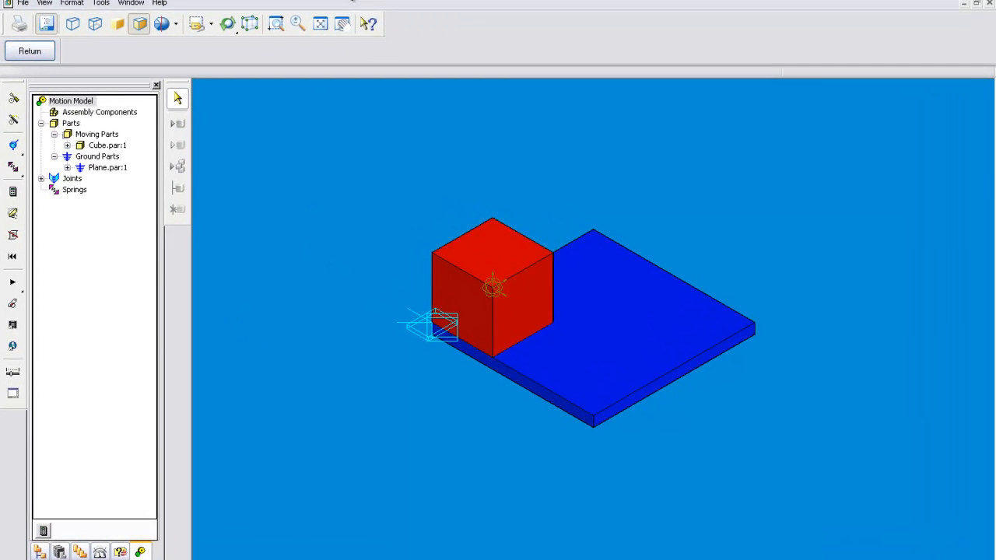
{"action": "mouse_move", "coordinate": [361, 367]}
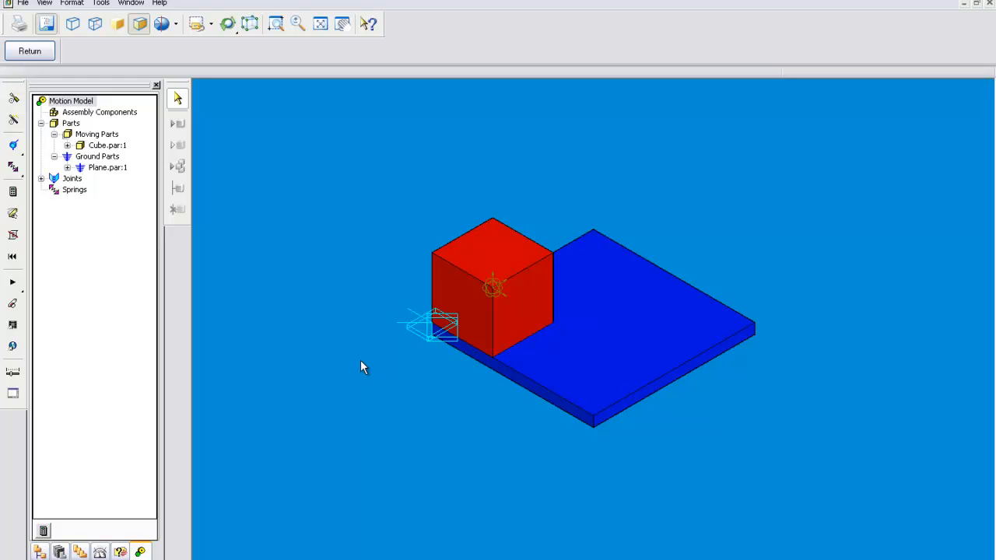
{"action": "mouse_move", "coordinate": [361, 367]}
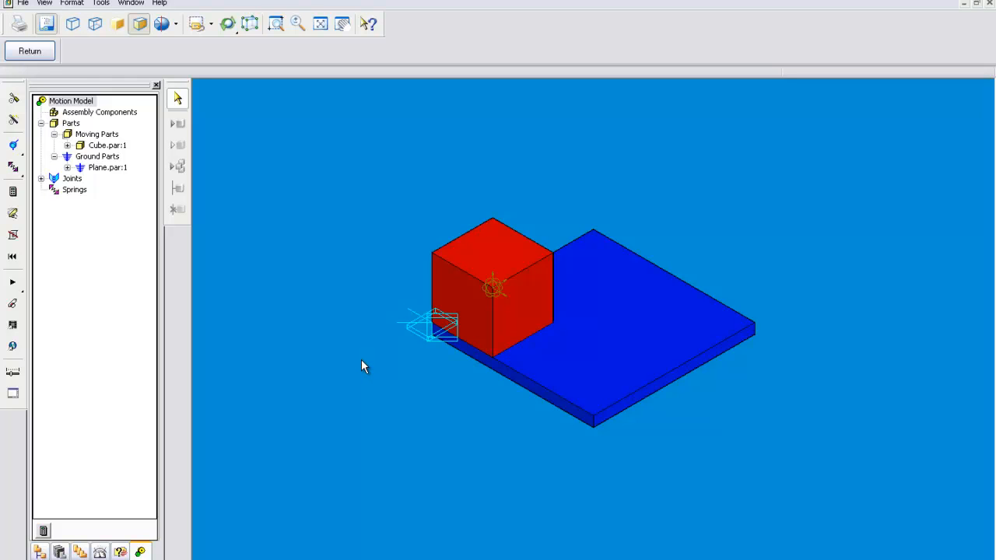
{"action": "mouse_move", "coordinate": [296, 200]}
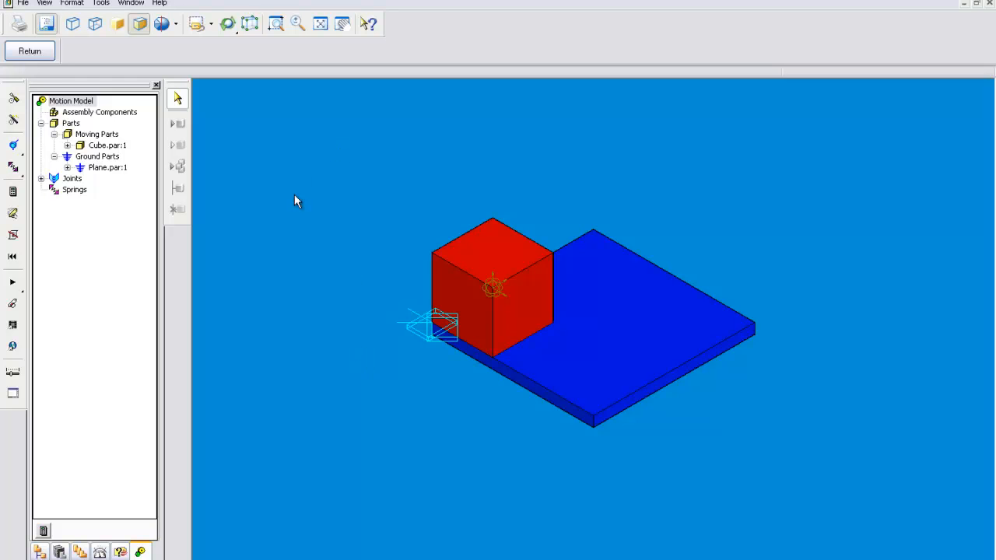
{"action": "mouse_move", "coordinate": [635, 333]}
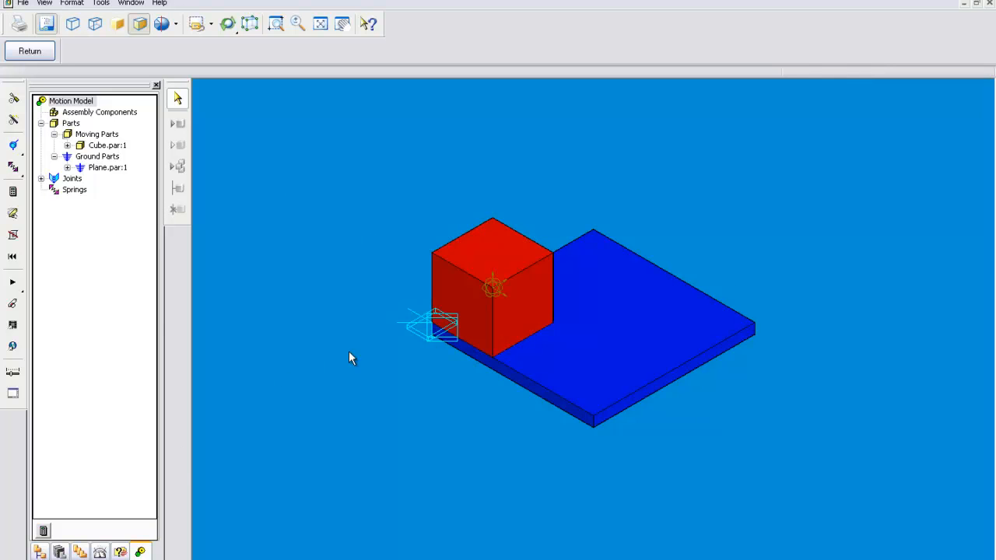
{"action": "mouse_move", "coordinate": [464, 339]}
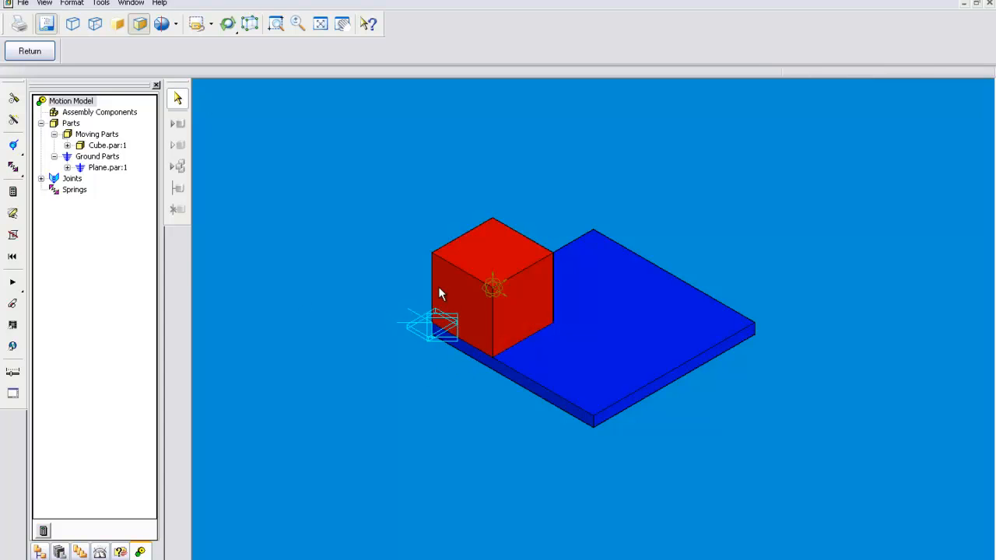
{"action": "mouse_move", "coordinate": [261, 310]}
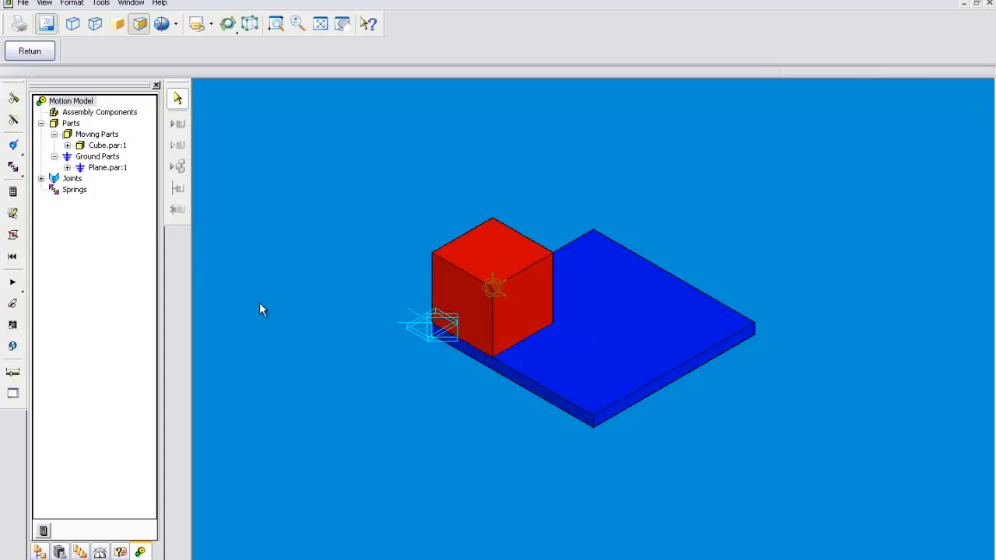
{"action": "mouse_move", "coordinate": [556, 373]}
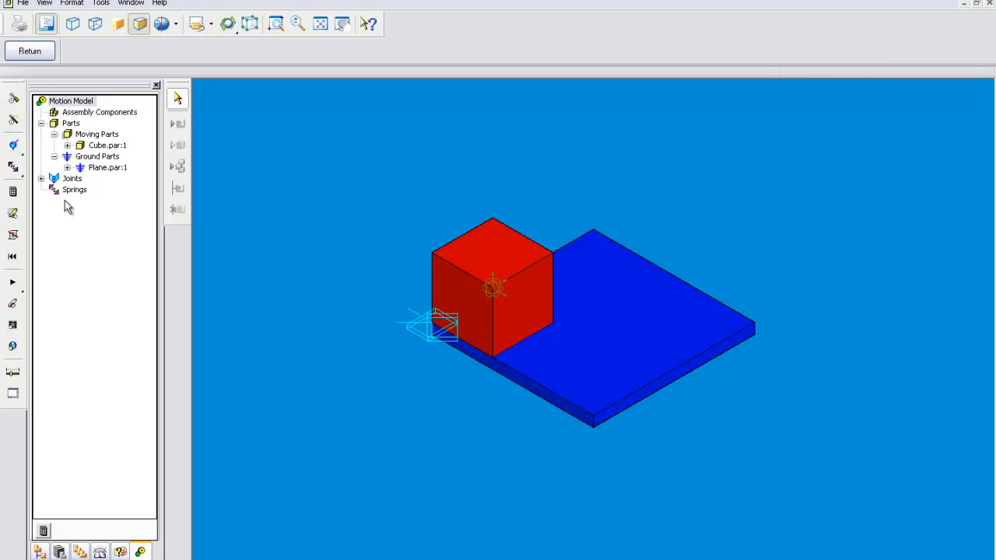
Expand the Joints node and select Planar1 to bring up its options
{"action": "left_click", "coordinate": [53, 177]}
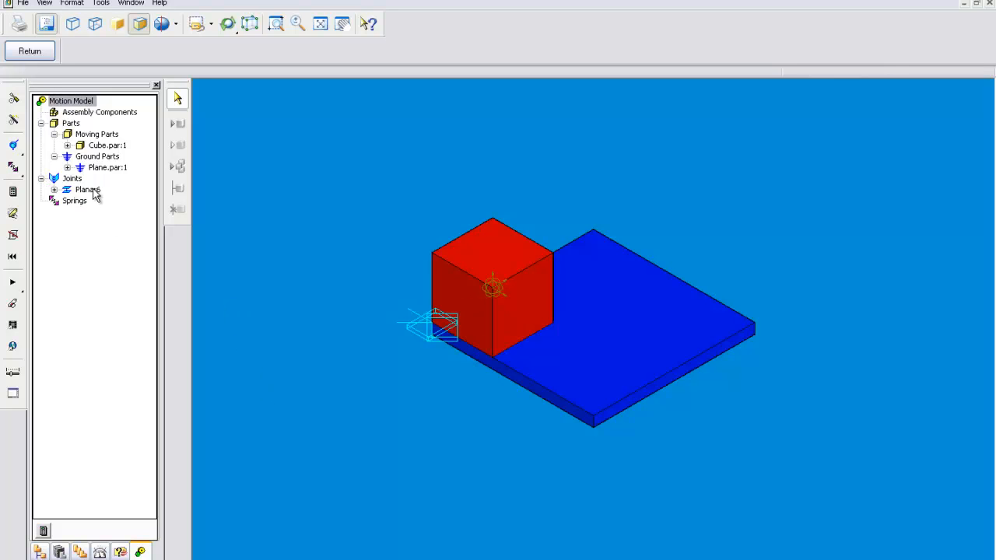
{"action": "left_click", "coordinate": [87, 189]}
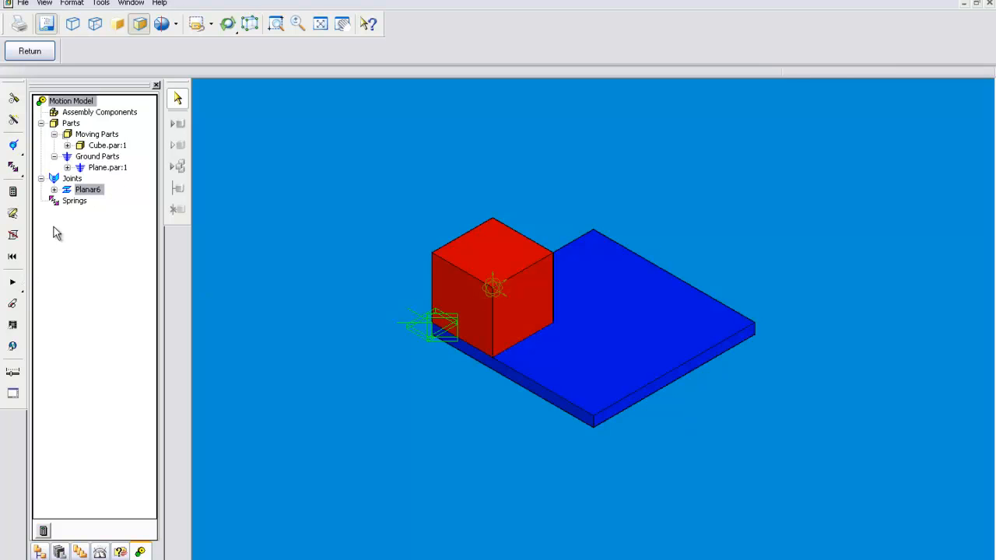
{"action": "right_click", "coordinate": [87, 190]}
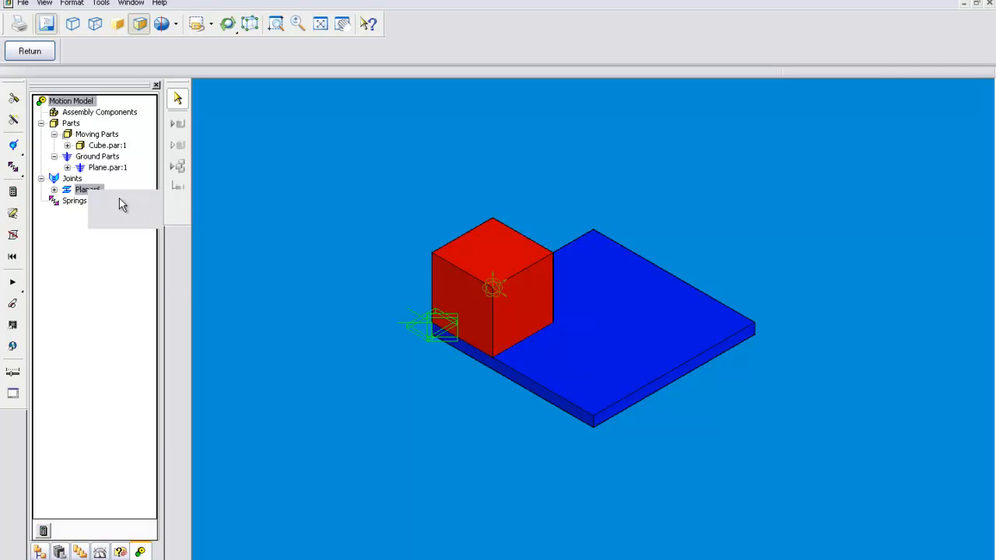
Drive Planar1's X translation as a Step displacement with final value 5 inches ending at 5 seconds
{"action": "double_click", "coordinate": [87, 190]}
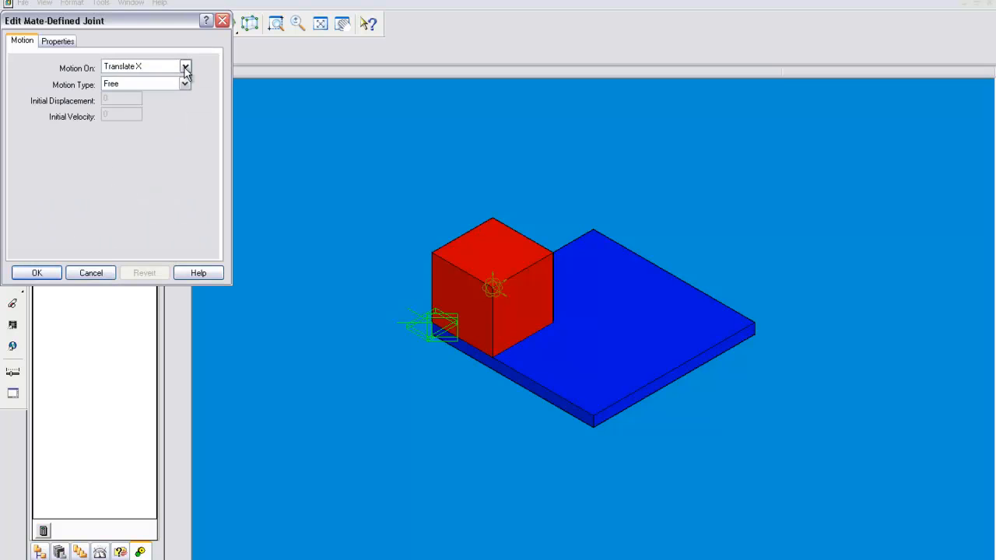
{"action": "left_click", "coordinate": [185, 67]}
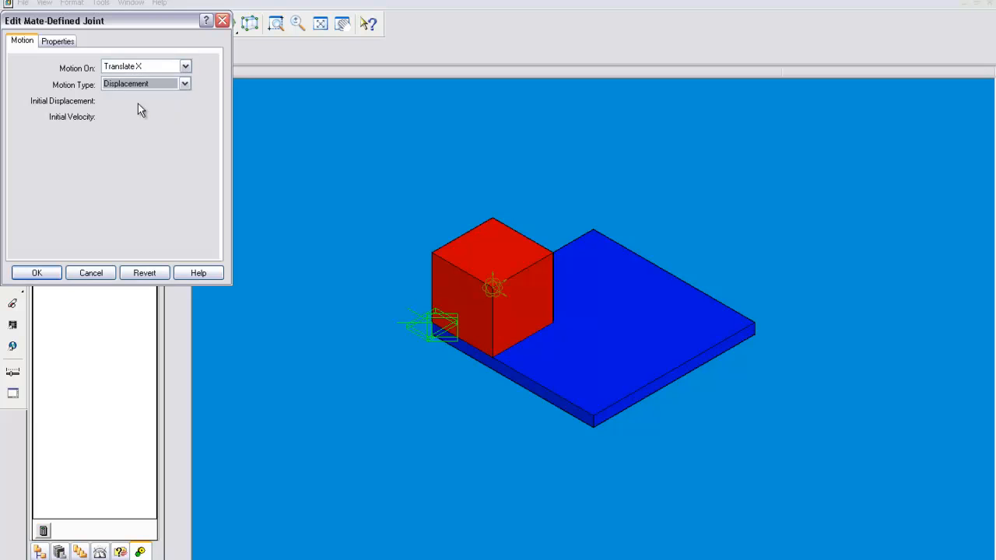
{"action": "left_click", "coordinate": [143, 145]}
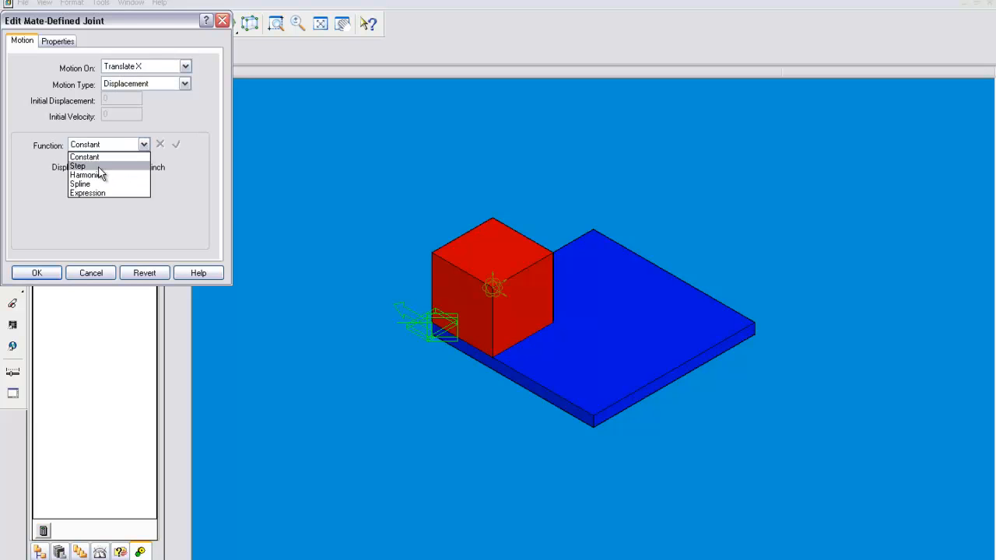
{"action": "left_click", "coordinate": [77, 165]}
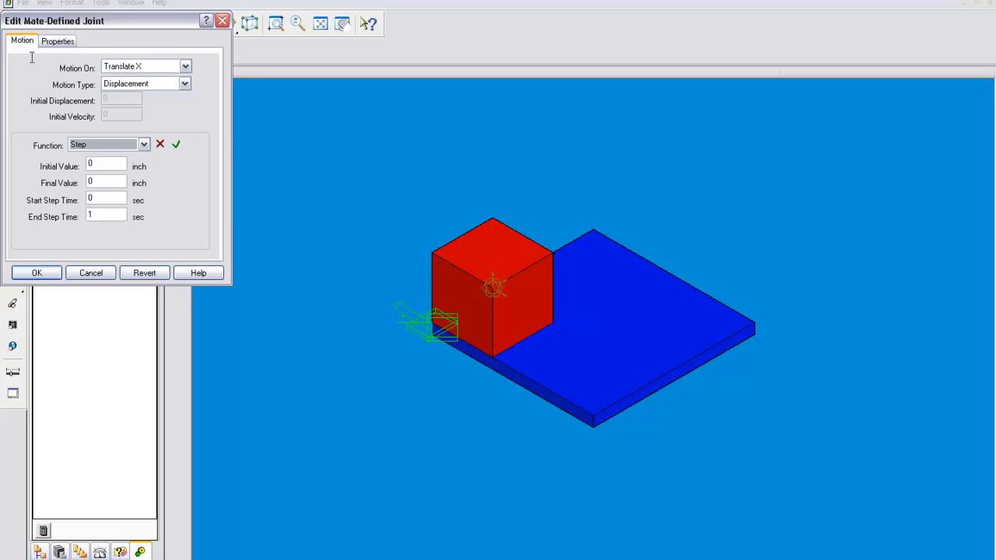
{"action": "mouse_move", "coordinate": [114, 181]}
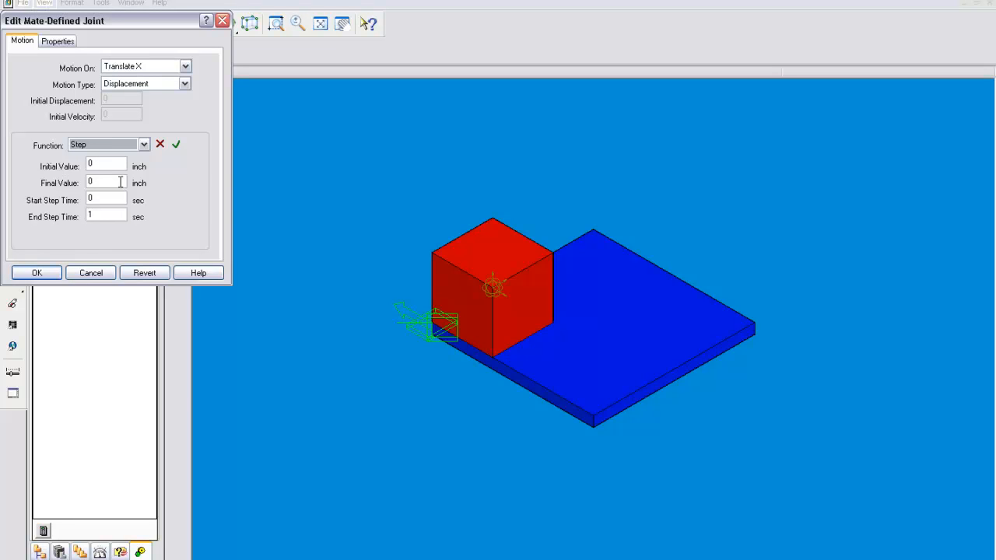
{"action": "mouse_move", "coordinate": [131, 184]}
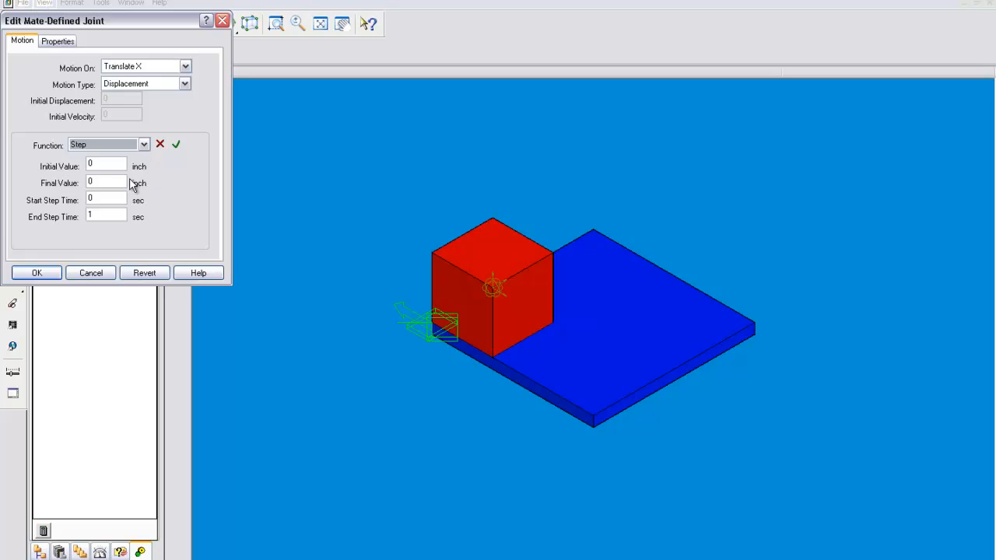
{"action": "left_click", "coordinate": [105, 165]}
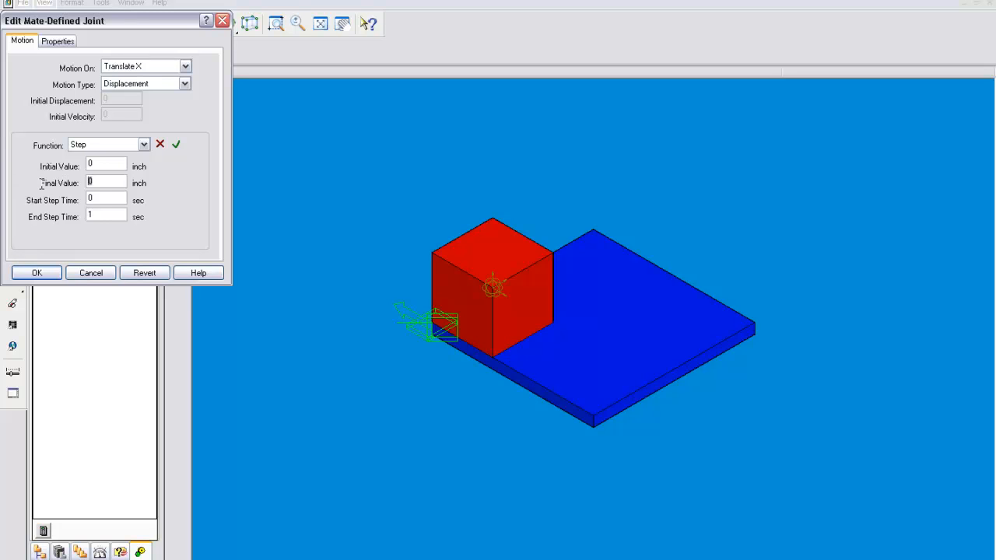
{"action": "type", "text": "5"}
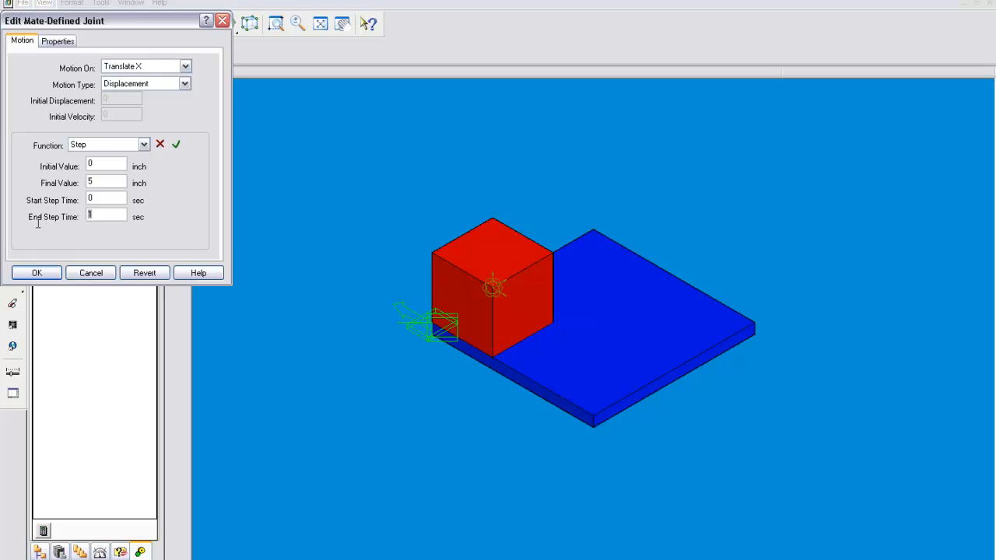
{"action": "type", "text": "5"}
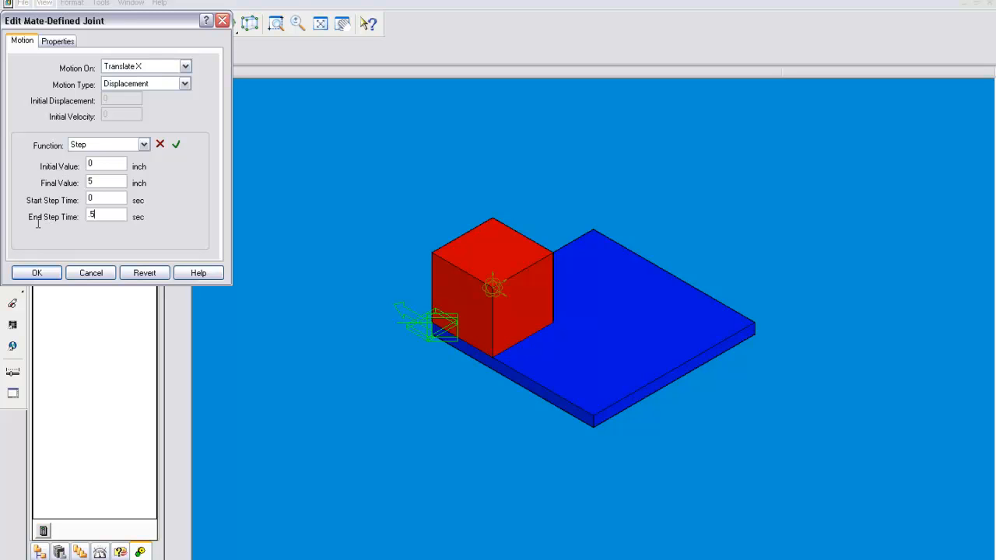
{"action": "mouse_move", "coordinate": [171, 160]}
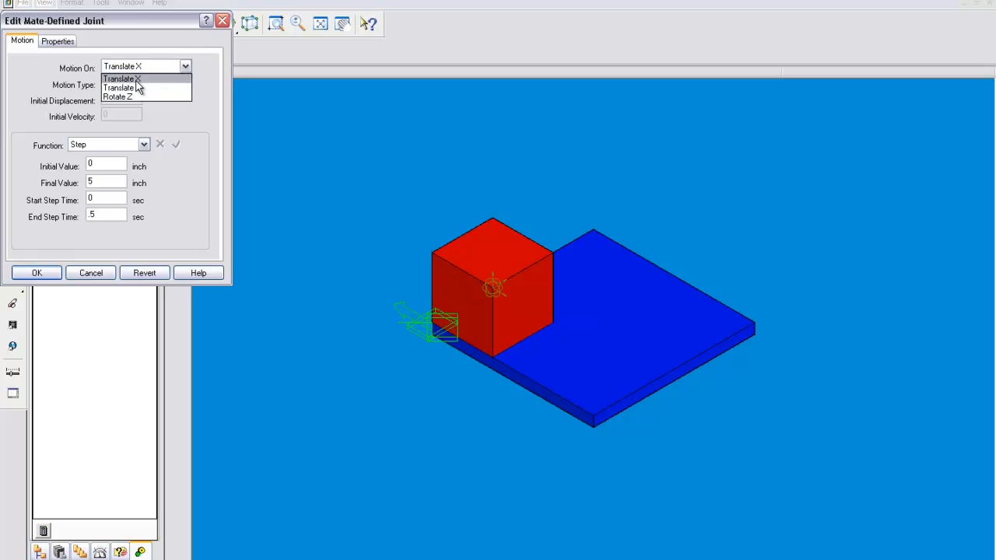
Set Translate Y to a Step displacement from 0.5 to 1 second and confirm with OK
{"action": "left_click", "coordinate": [118, 87]}
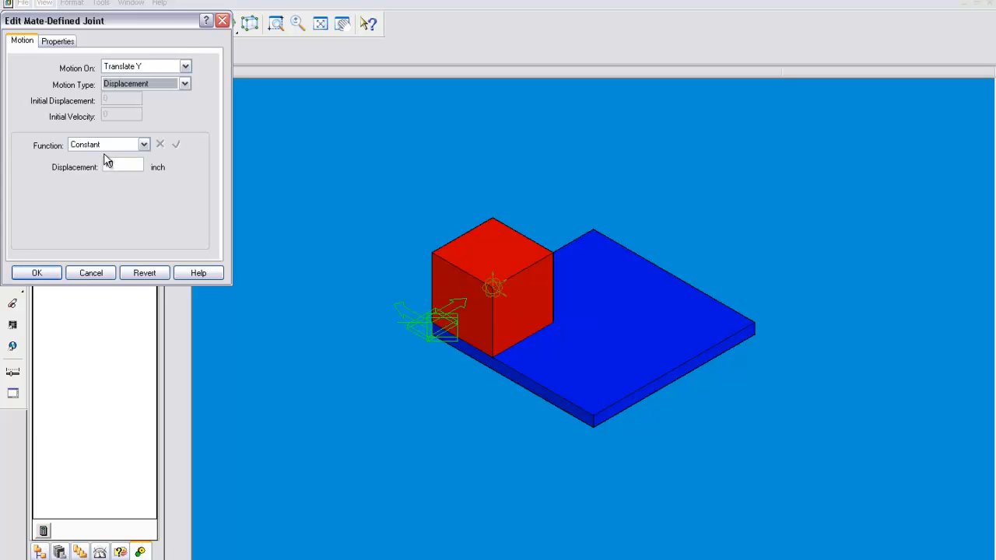
{"action": "left_click", "coordinate": [144, 144]}
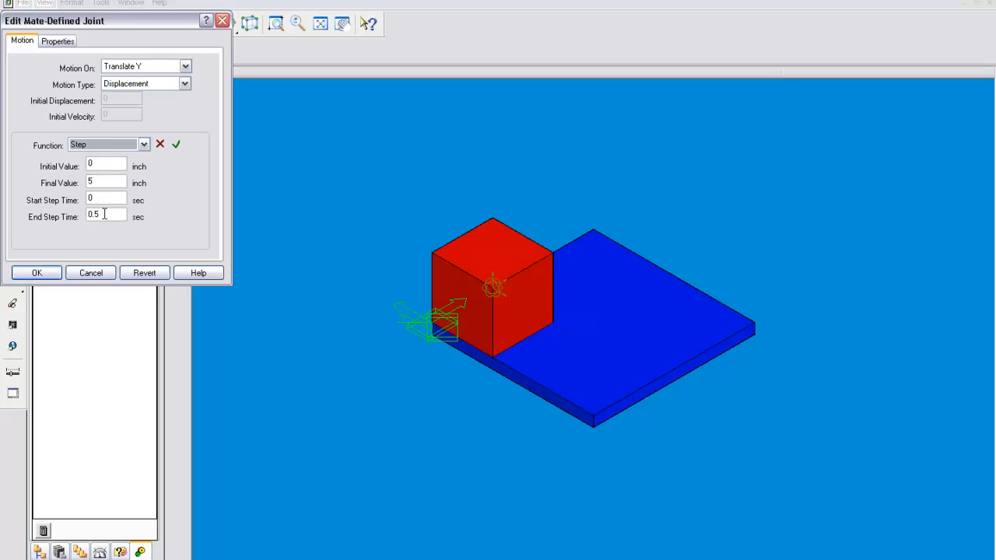
{"action": "type", "text": ".5"}
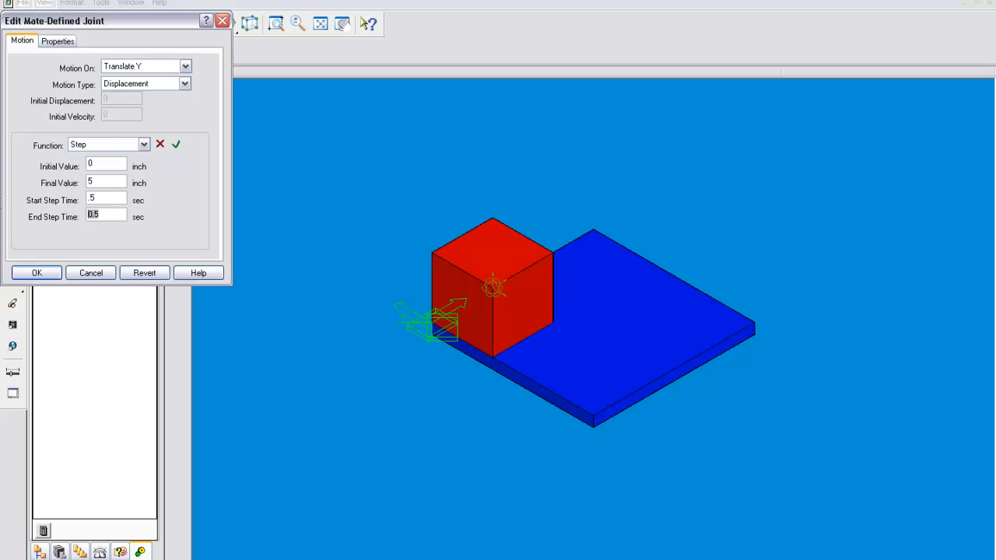
{"action": "type", "text": "1"}
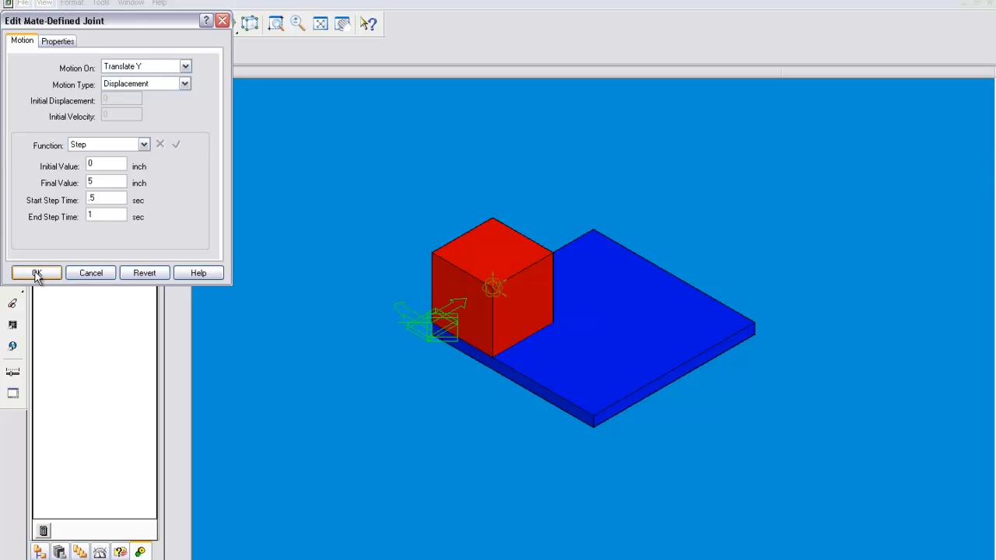
{"action": "left_click", "coordinate": [36, 273]}
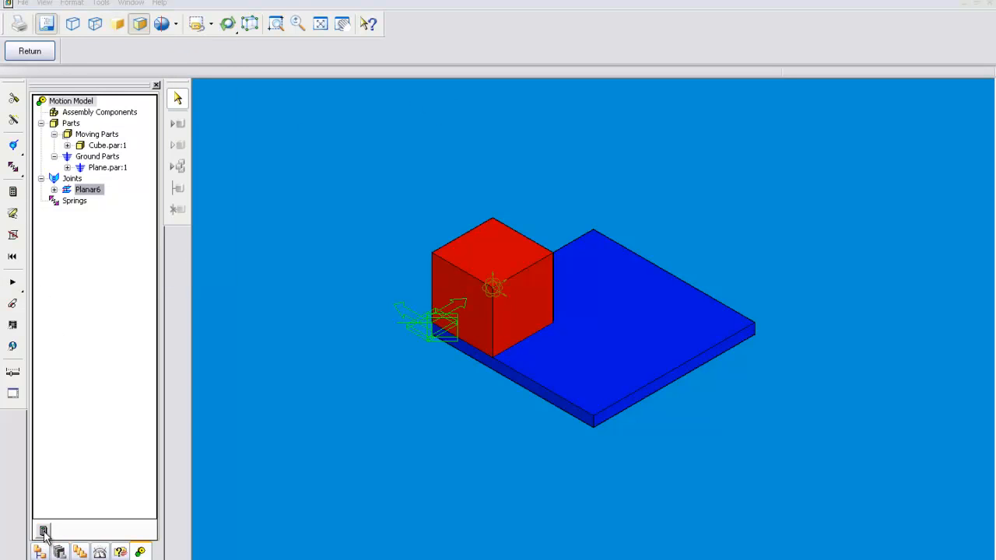
{"action": "left_click", "coordinate": [44, 529]}
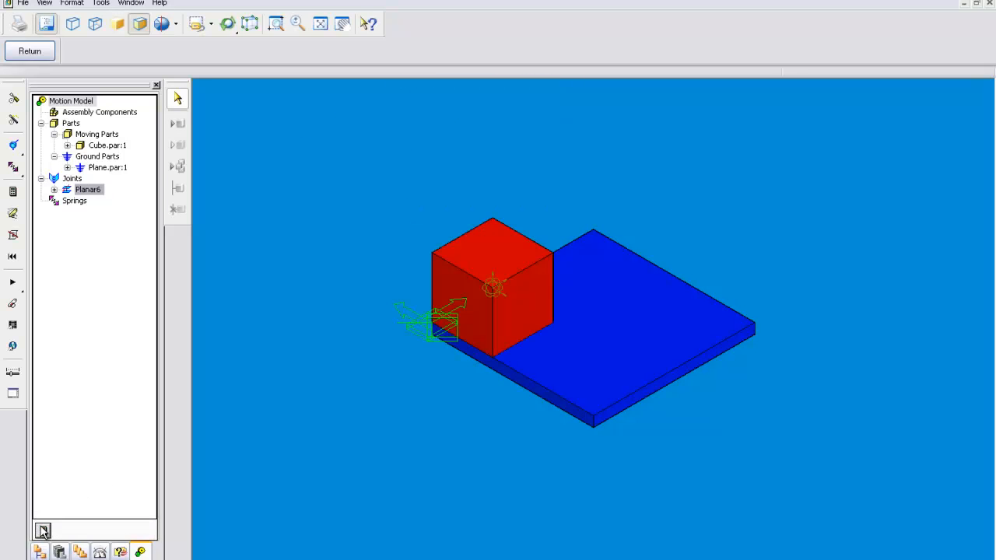
In Planar1's properties, switch the motion to Rotate Z
{"action": "right_click", "coordinate": [87, 190]}
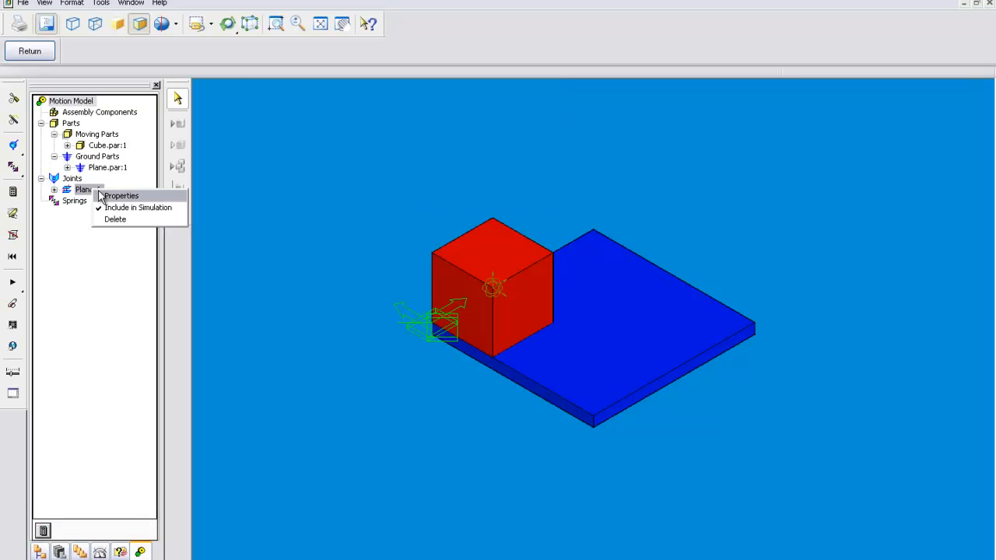
{"action": "left_click", "coordinate": [122, 197]}
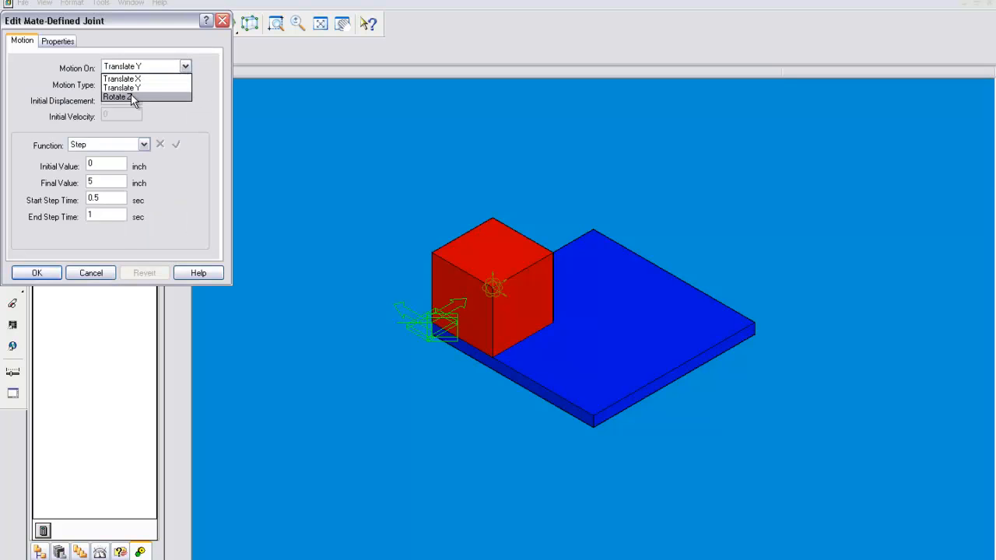
{"action": "left_click", "coordinate": [118, 96]}
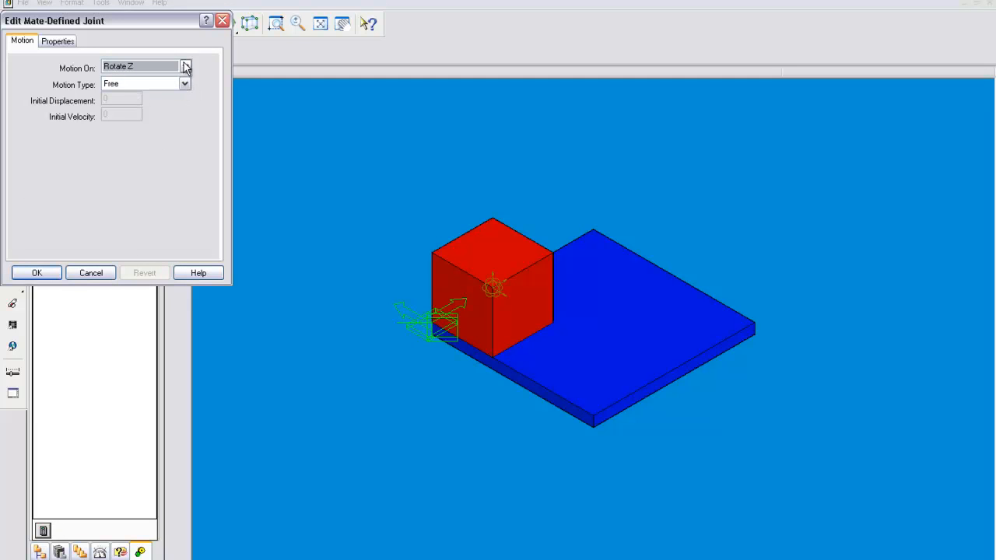
{"action": "left_click", "coordinate": [622, 334]}
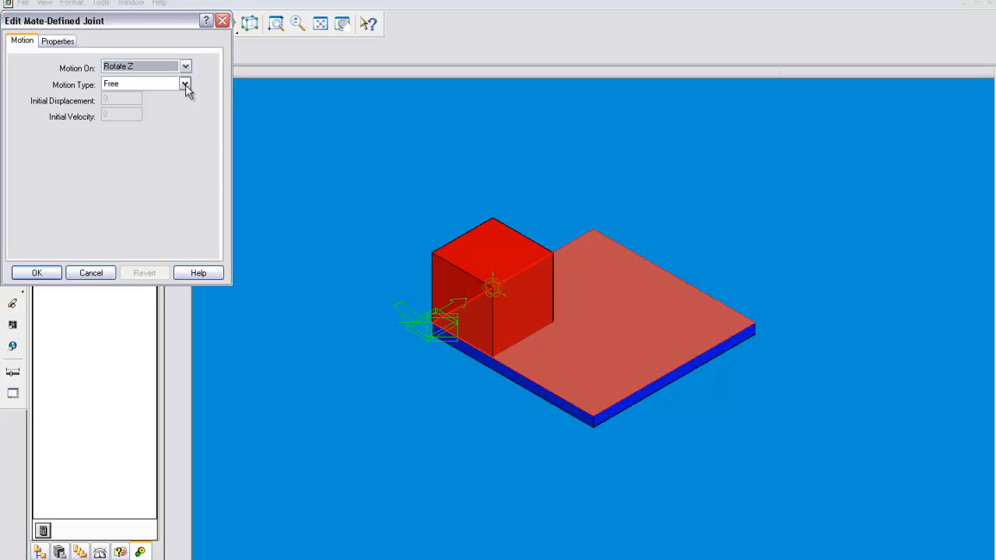
Make the Z rotation a Displacement with a Constant angular value of 0 instead of 360
{"action": "left_click", "coordinate": [185, 84]}
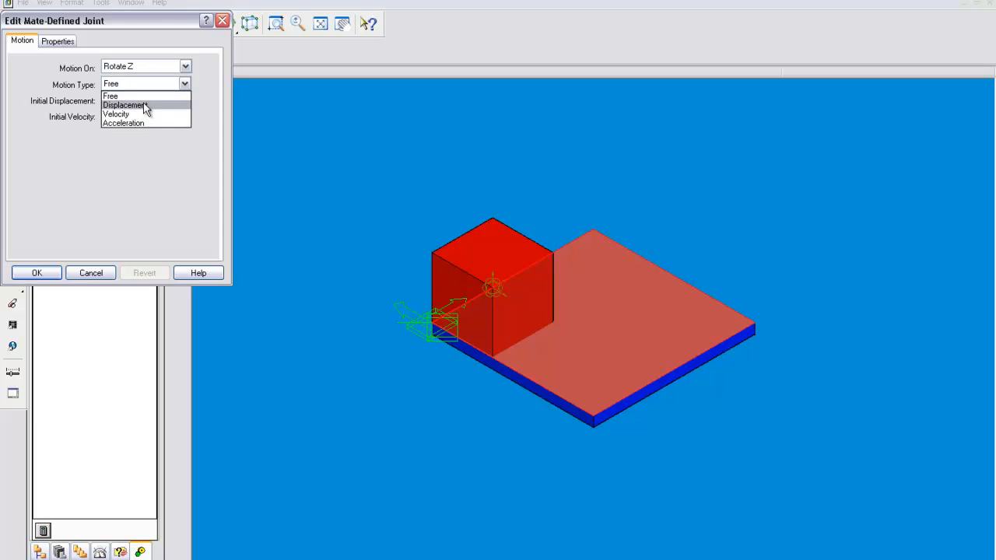
{"action": "left_click", "coordinate": [124, 105]}
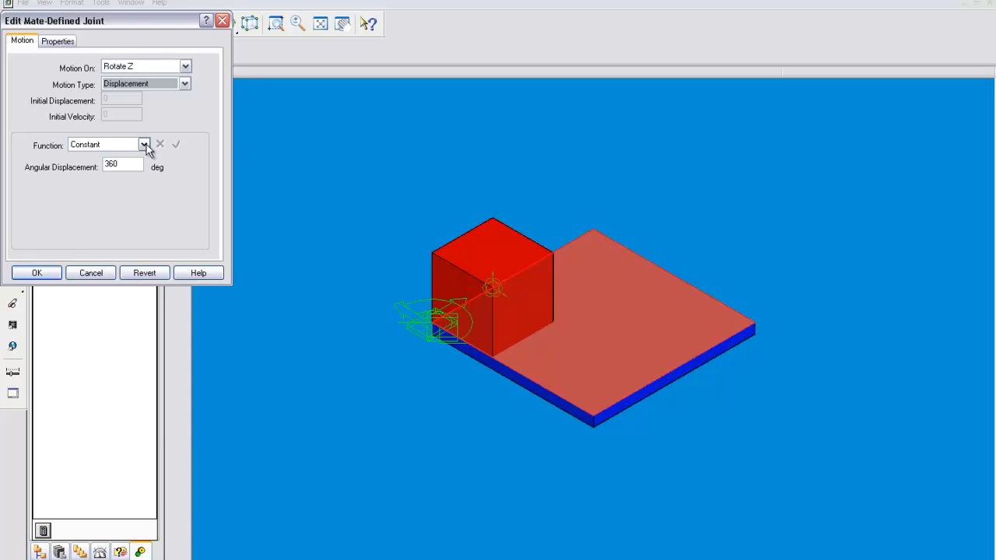
{"action": "mouse_move", "coordinate": [158, 127]}
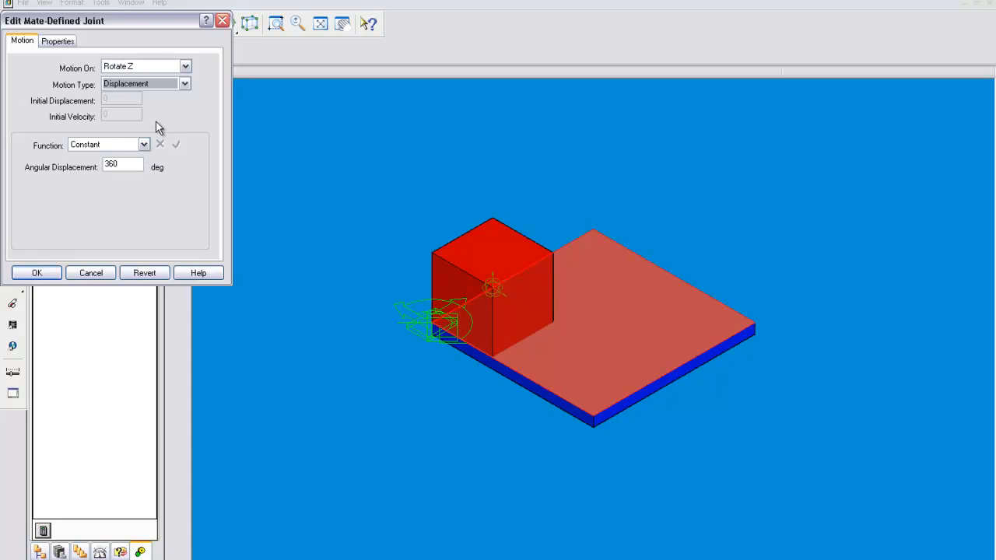
{"action": "left_click", "coordinate": [121, 167]}
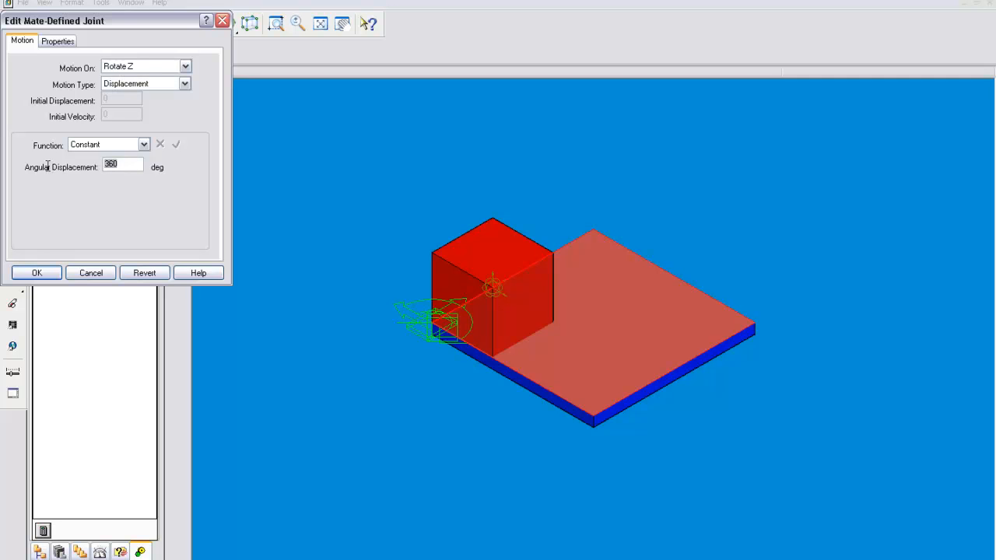
{"action": "type", "text": "0"}
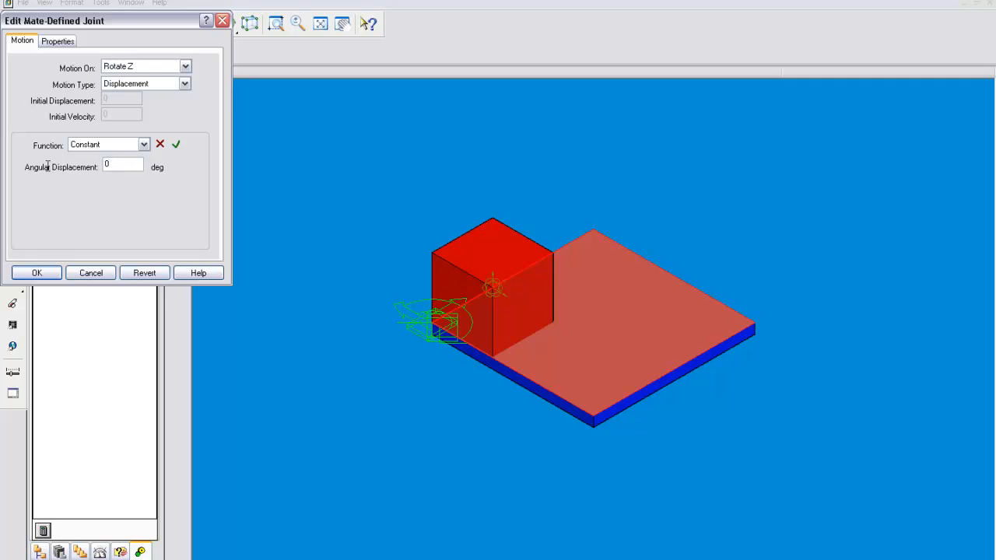
{"action": "mouse_move", "coordinate": [193, 128]}
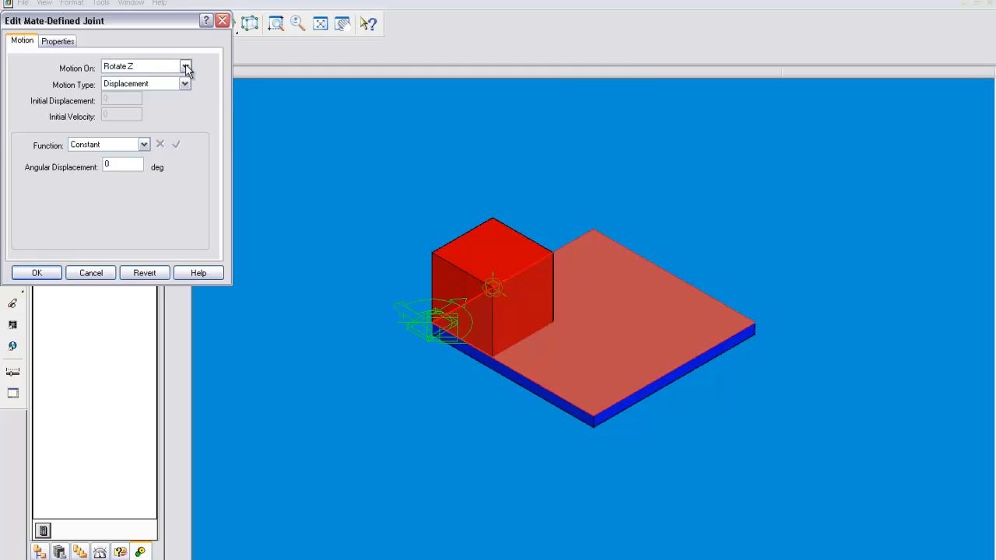
Switch the motion back to translation, enter a step value of -5 inches and confirm with OK
{"action": "left_click", "coordinate": [185, 65]}
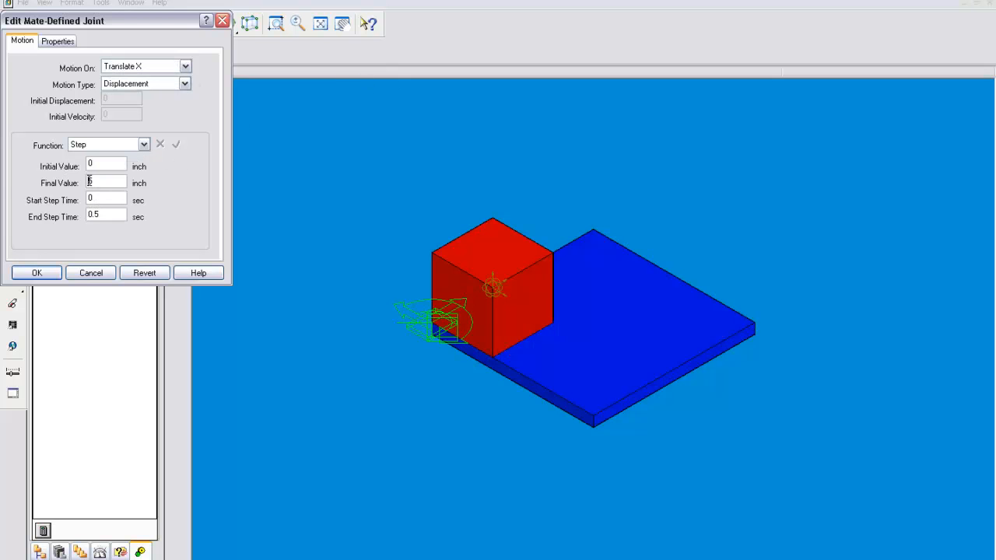
{"action": "type", "text": "-5"}
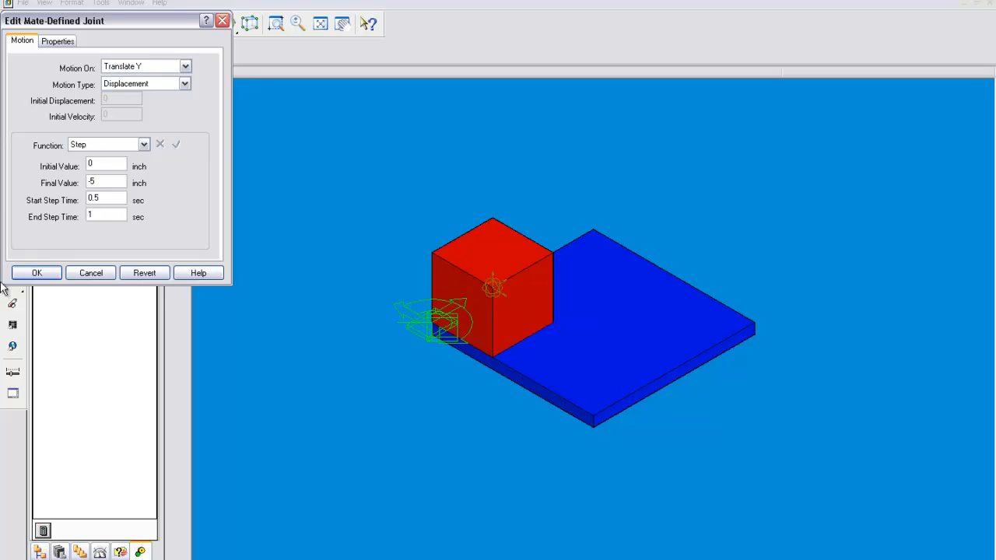
{"action": "left_click", "coordinate": [36, 272]}
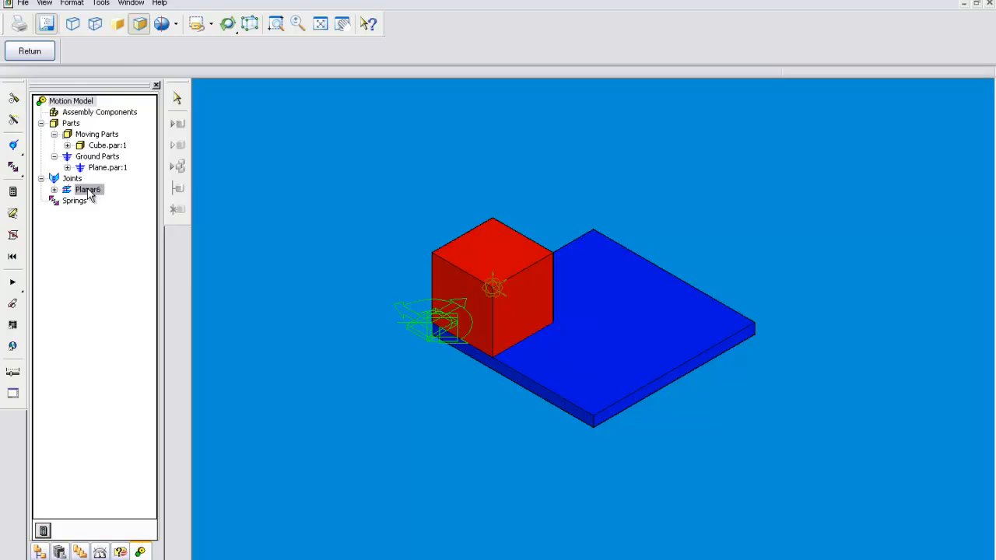
Keep Translate Y at final value 5, set Translate X final value to -5 inches, and apply
{"action": "double_click", "coordinate": [88, 190]}
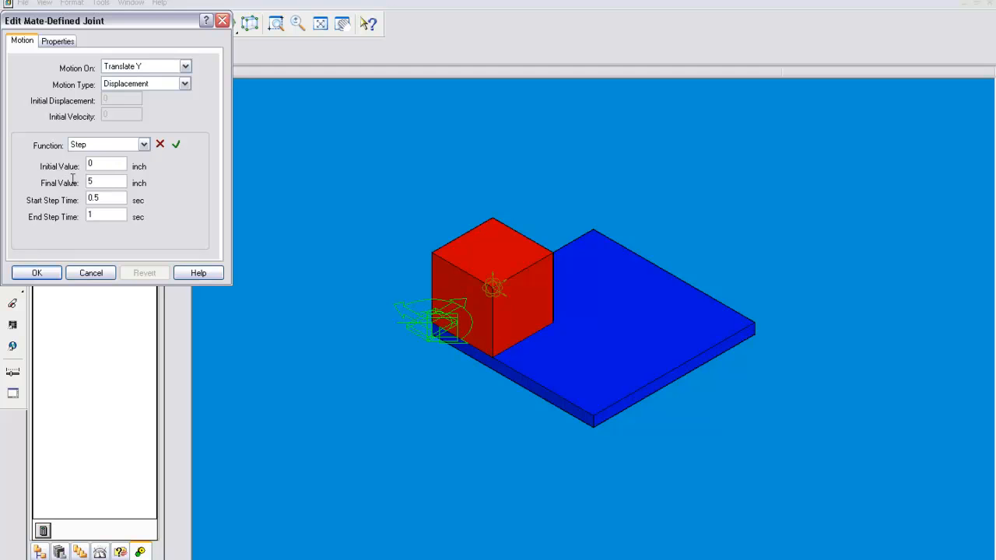
{"action": "left_click", "coordinate": [185, 65]}
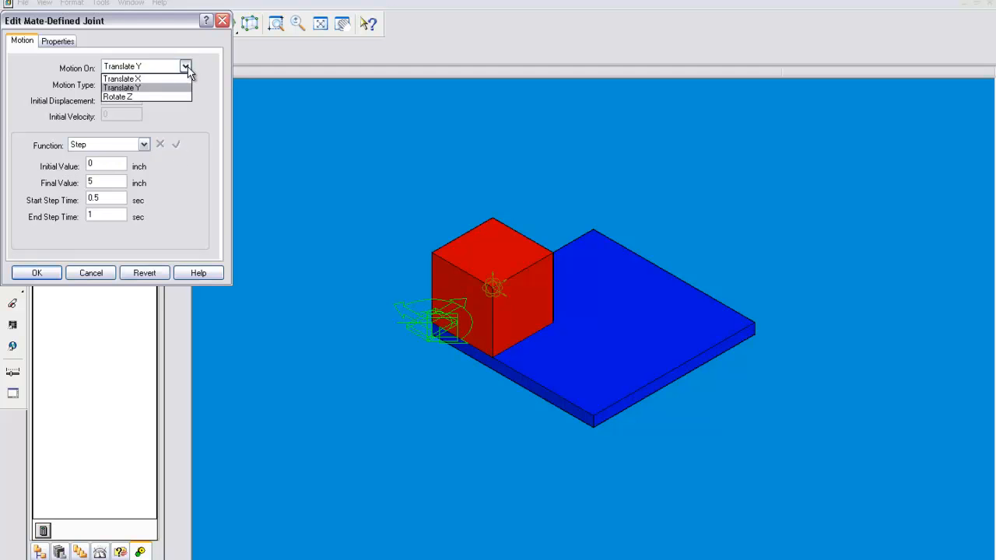
{"action": "left_click", "coordinate": [122, 78]}
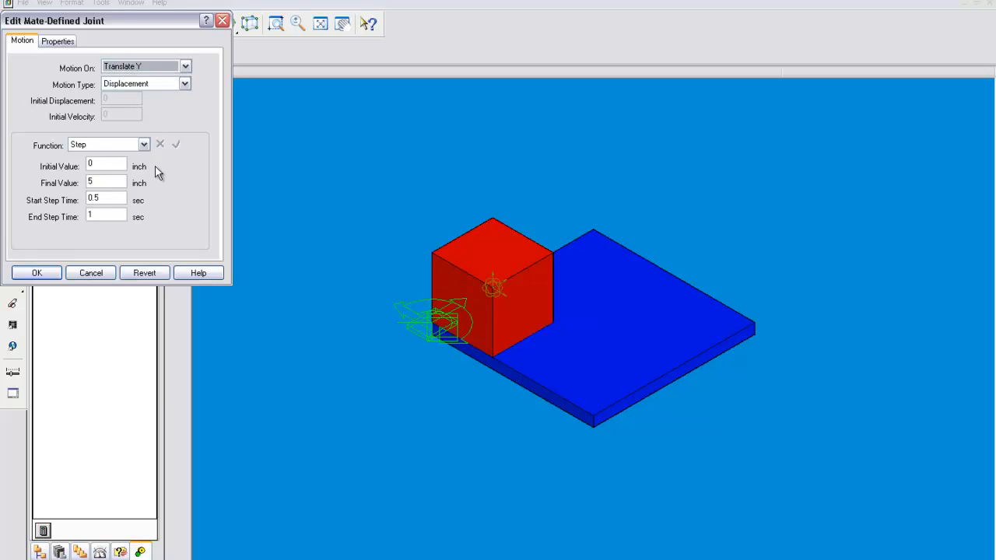
{"action": "left_click", "coordinate": [184, 65]}
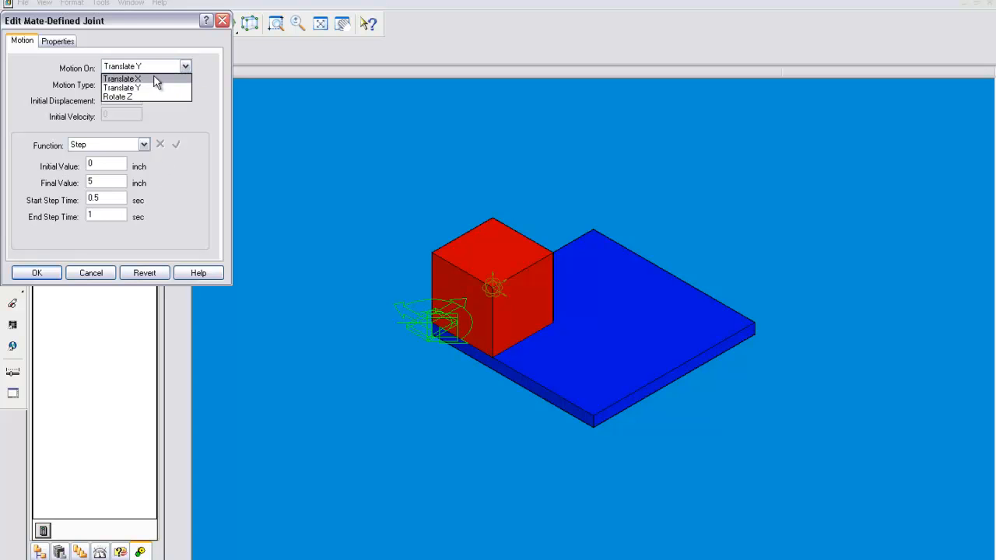
{"action": "left_click", "coordinate": [121, 78]}
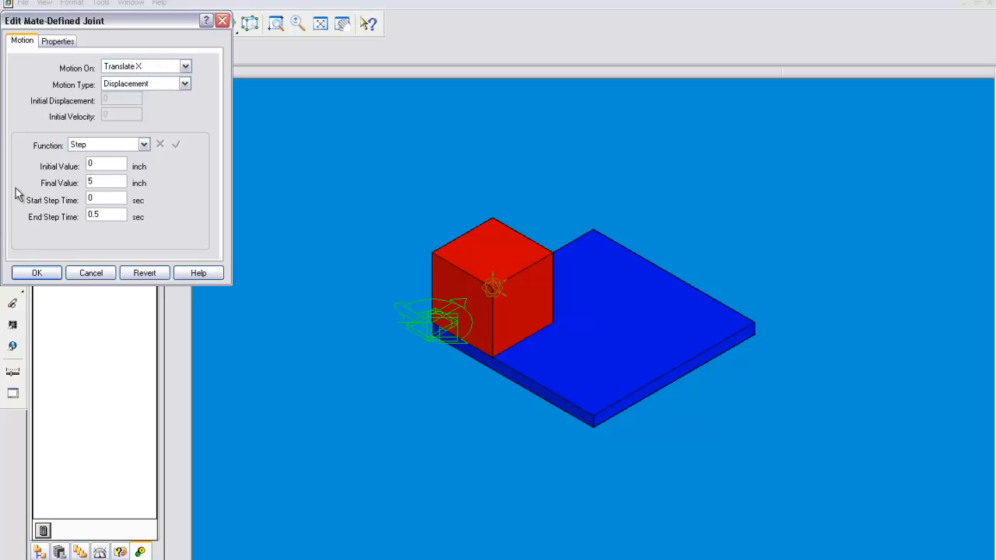
{"action": "type", "text": "-5"}
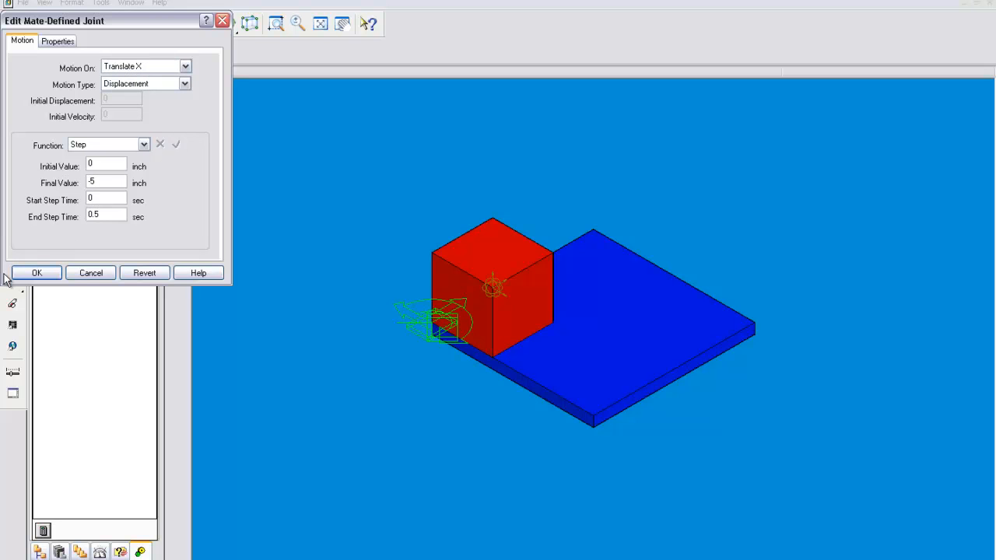
{"action": "left_click", "coordinate": [37, 272]}
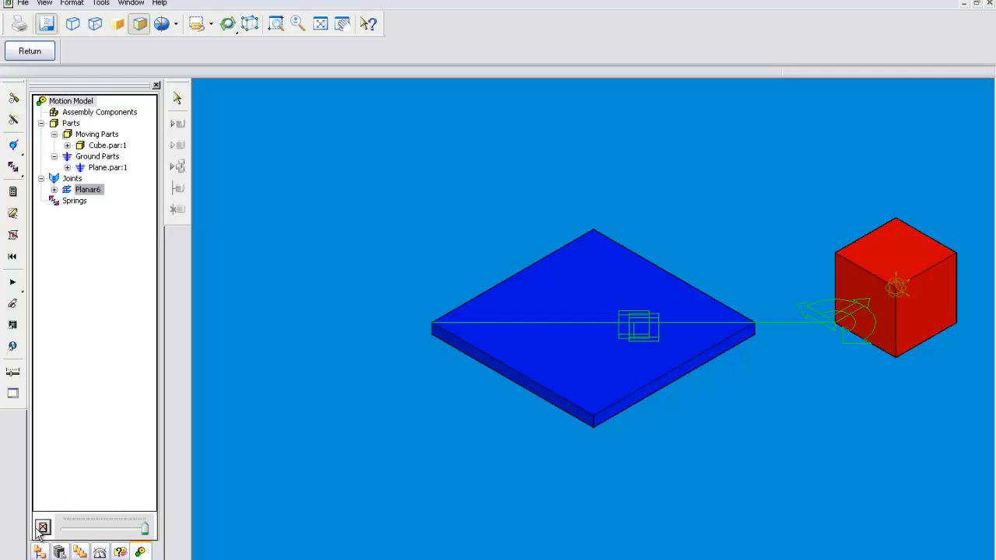
{"action": "mouse_move", "coordinate": [495, 241]}
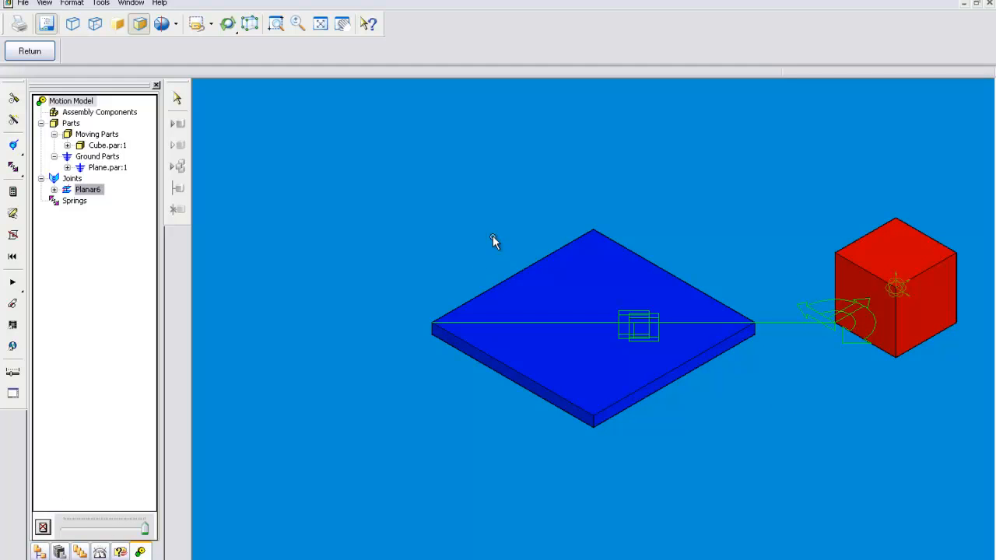
{"action": "mouse_move", "coordinate": [373, 233]}
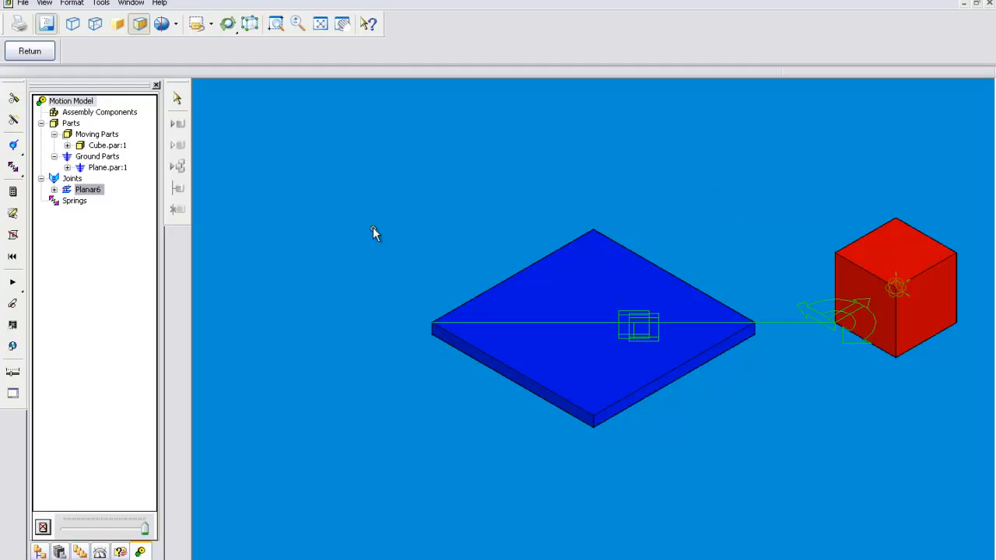
{"action": "mouse_move", "coordinate": [6, 193]}
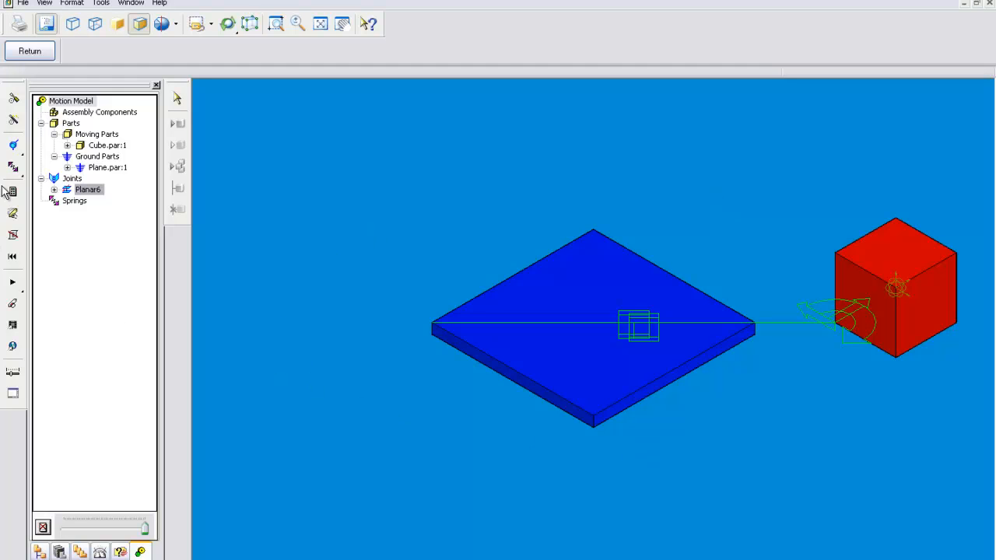
{"action": "mouse_move", "coordinate": [100, 235]}
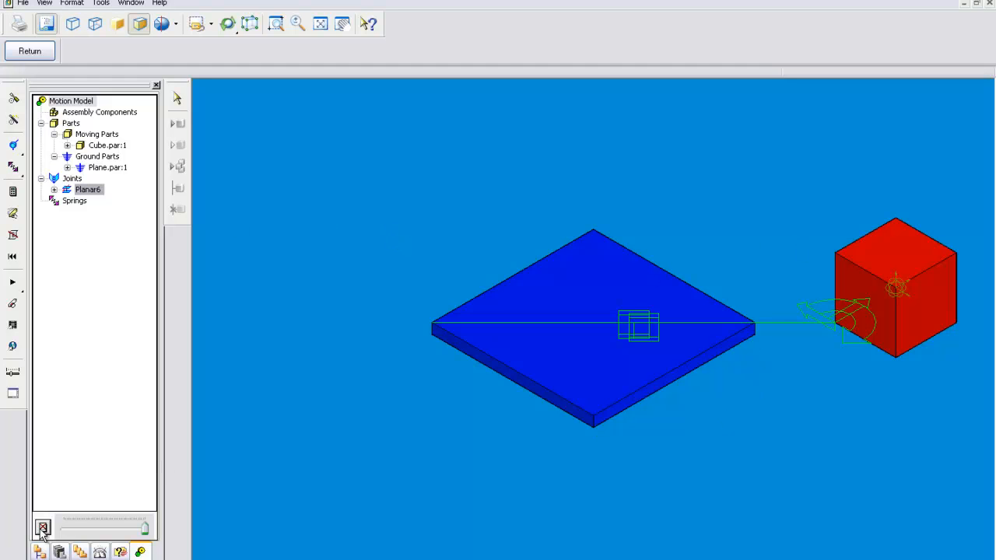
Review Planar1's Translate Y step timing in Properties and confirm with OK
{"action": "right_click", "coordinate": [87, 190]}
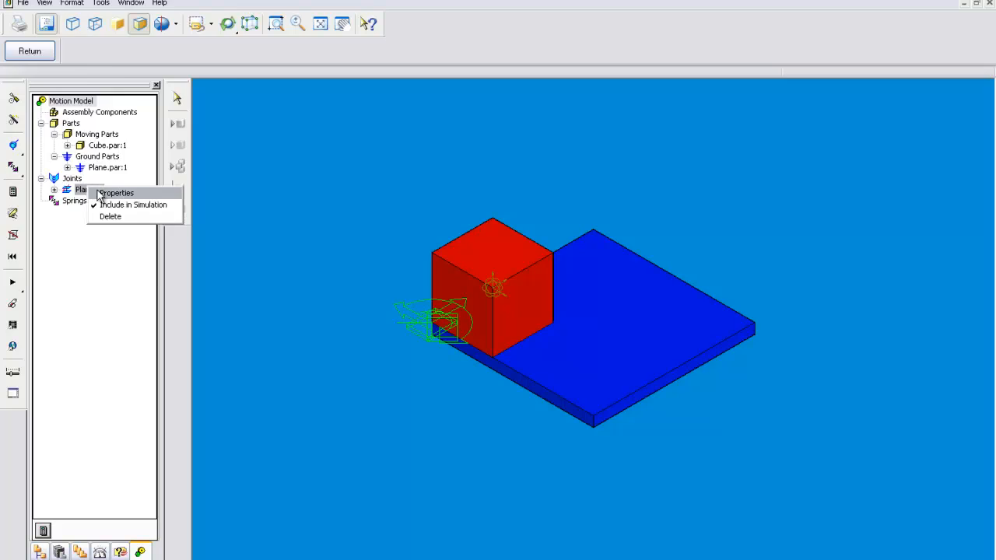
{"action": "left_click", "coordinate": [115, 193]}
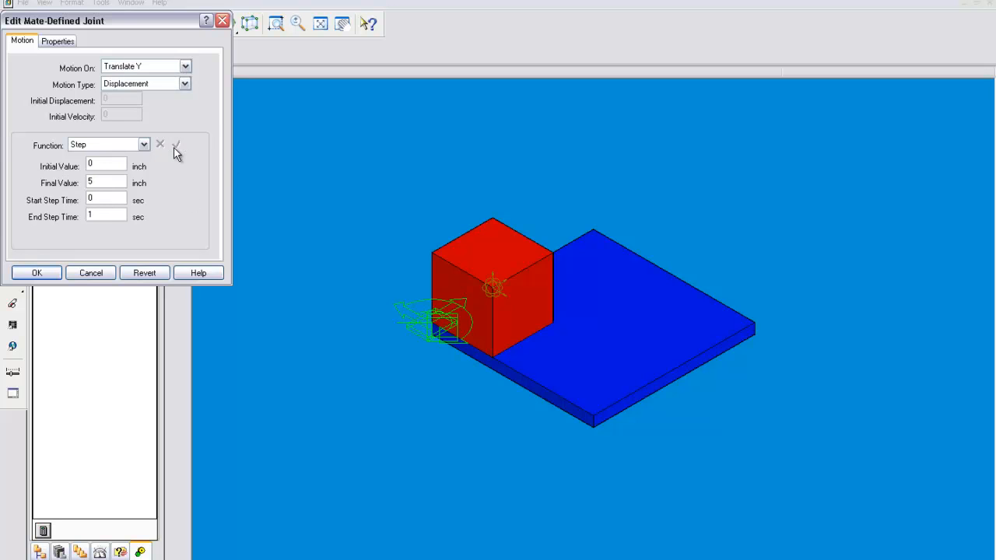
{"action": "mouse_move", "coordinate": [119, 205]}
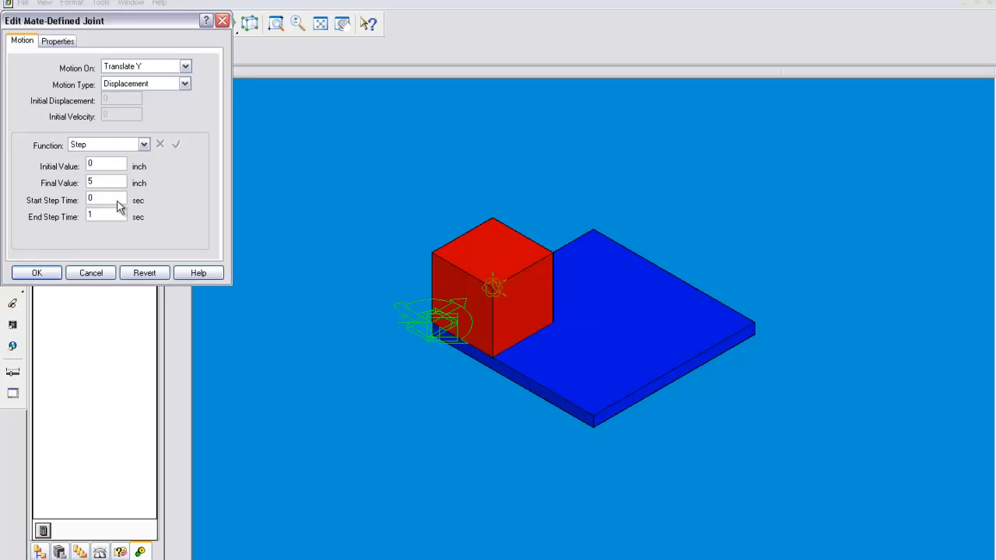
{"action": "left_click", "coordinate": [37, 273]}
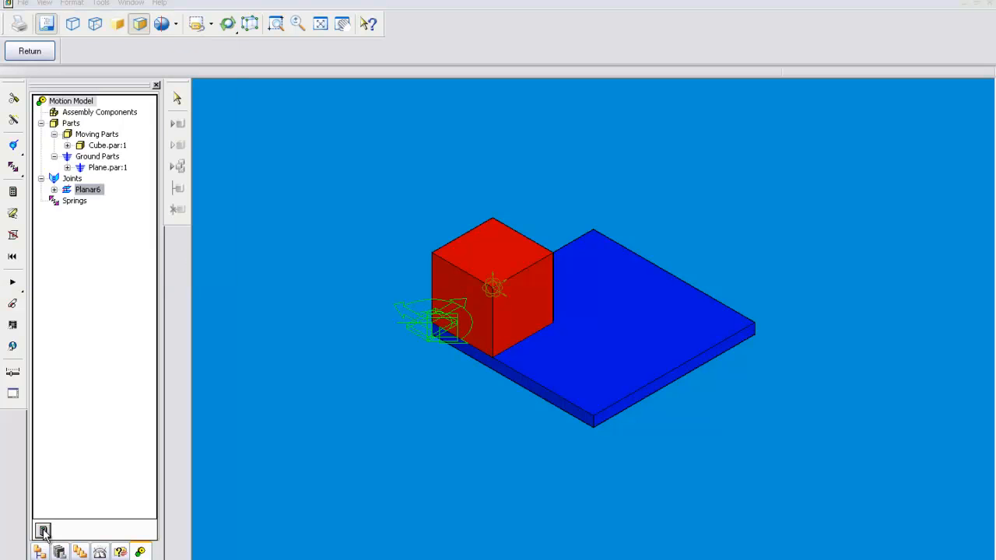
Run Simulate Motion so the cube slides off the plane's edge
{"action": "left_click", "coordinate": [44, 533]}
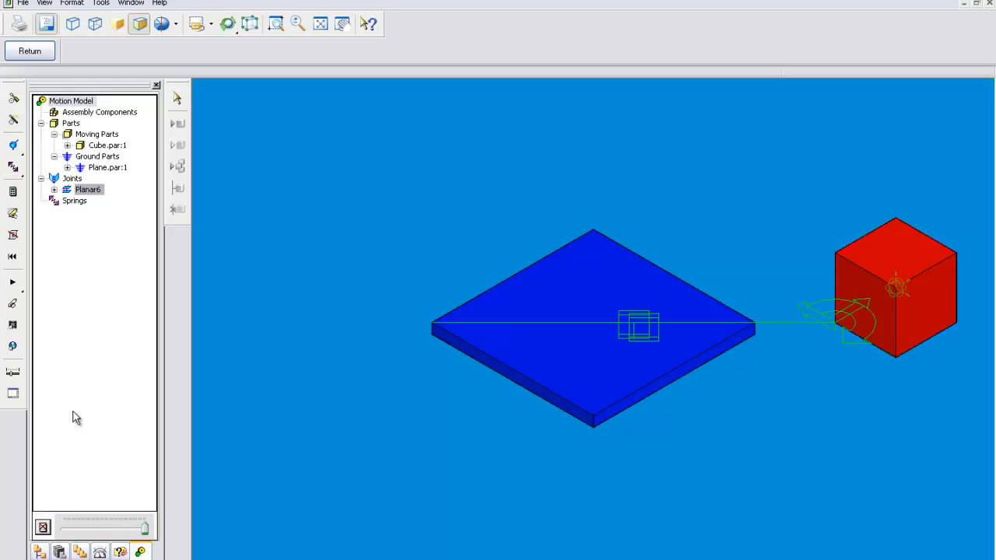
{"action": "mouse_move", "coordinate": [97, 296]}
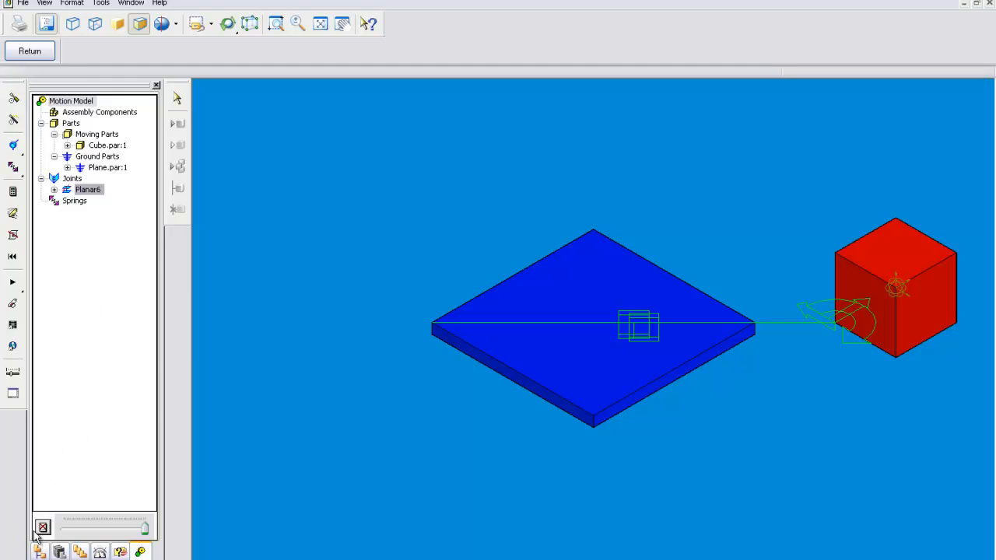
{"action": "mouse_move", "coordinate": [47, 526]}
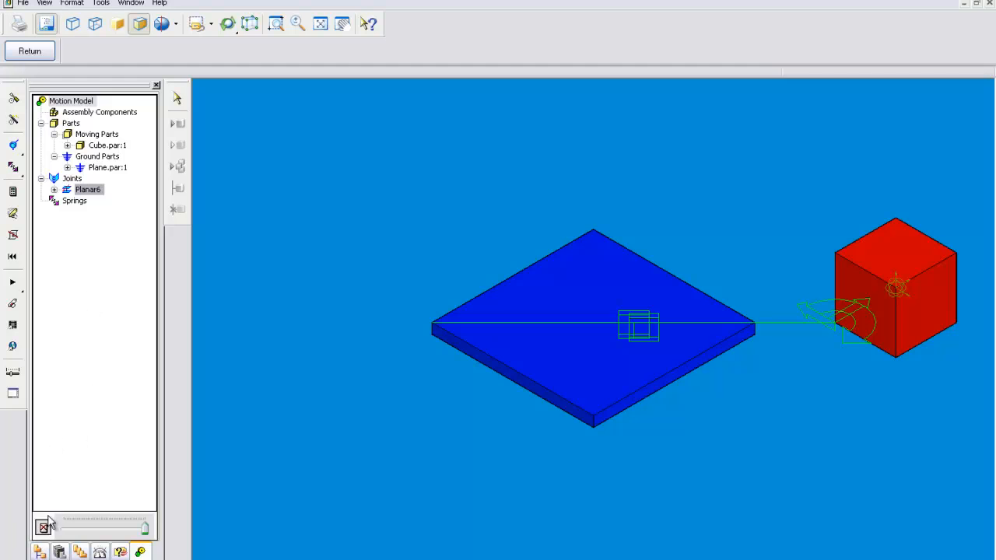